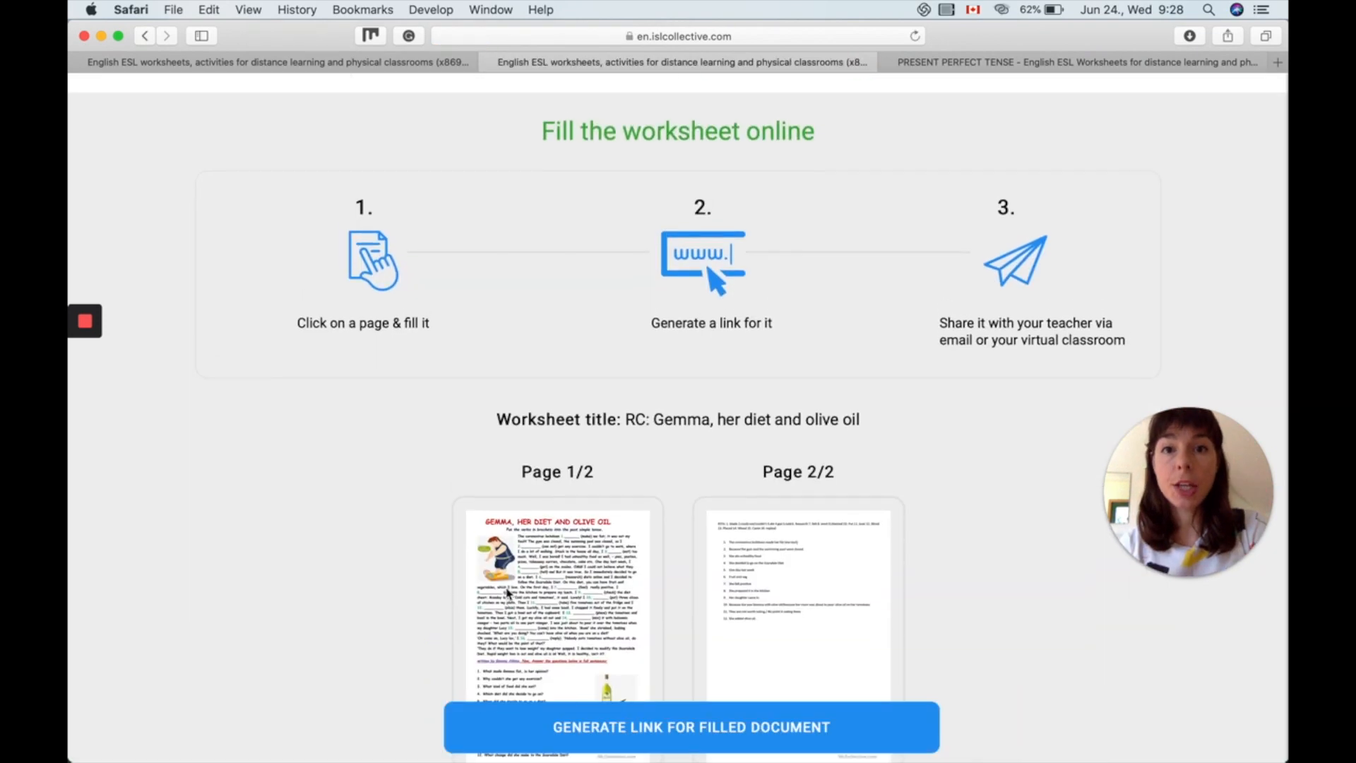
- Open page 1 of the Gemma worksheet in the online editor
scroll("down", 3)
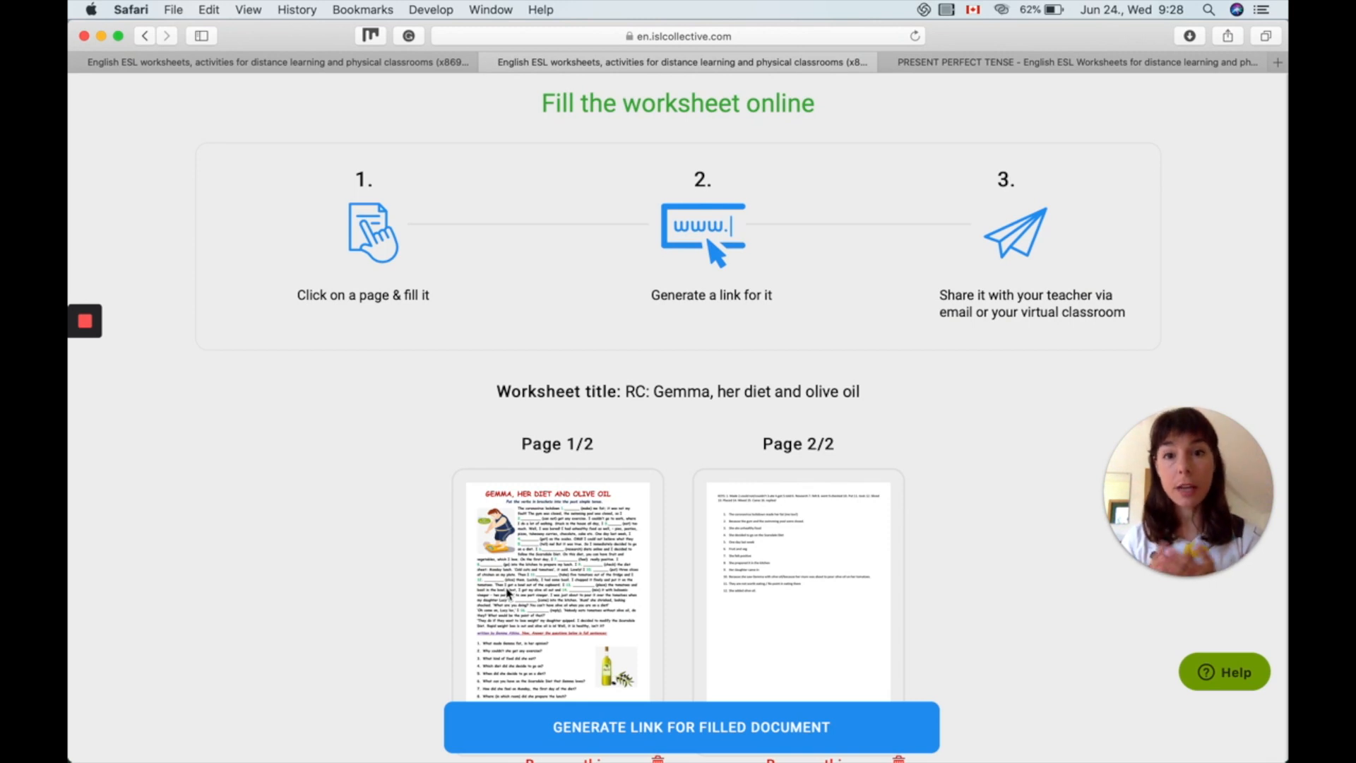
mouse_move(328, 323)
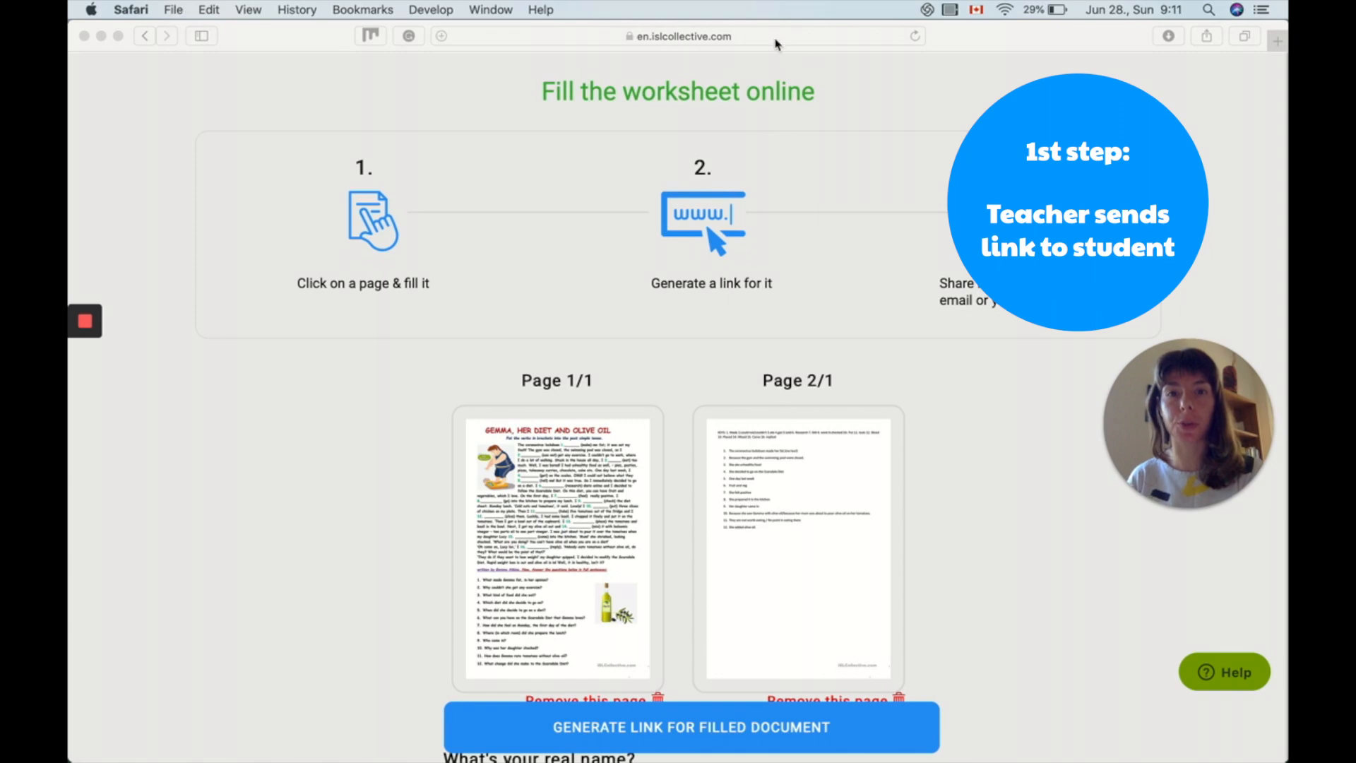
left_click(679, 35)
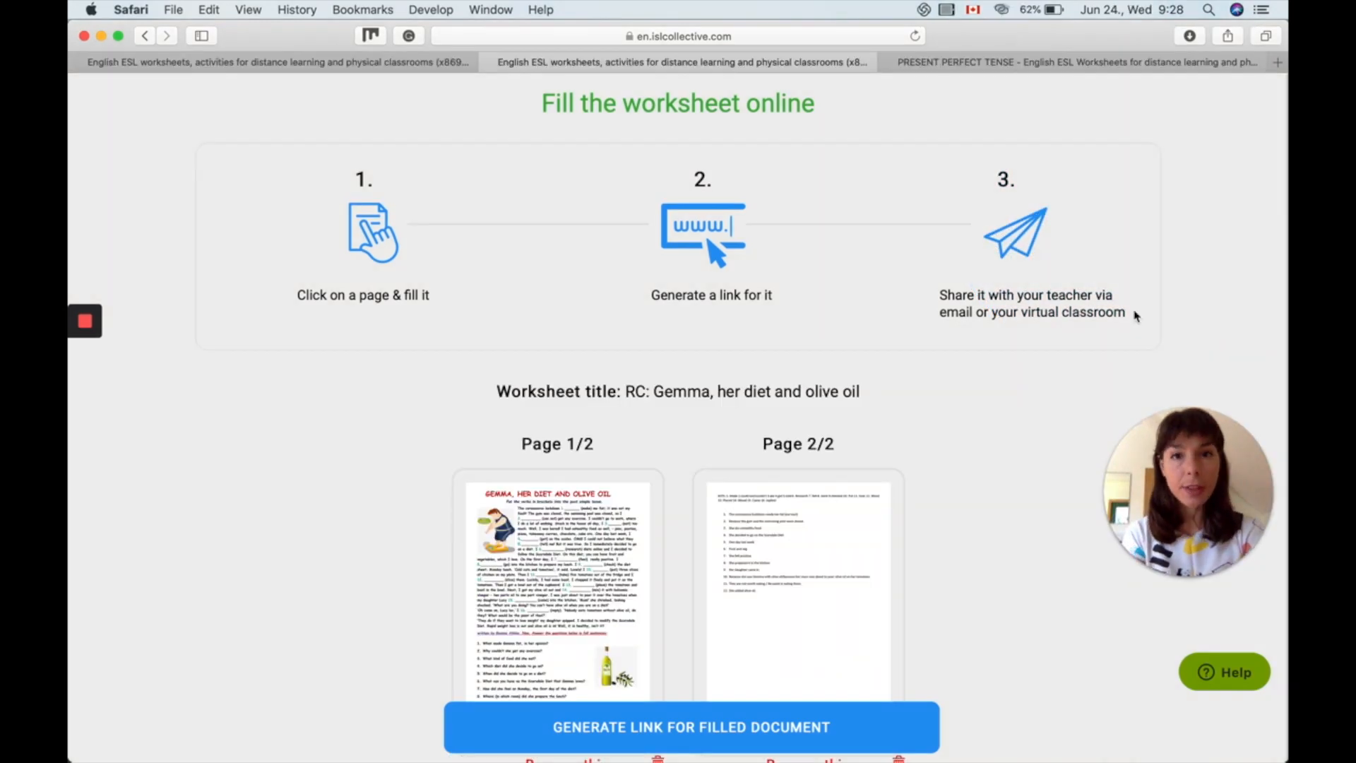
scroll("down", 3)
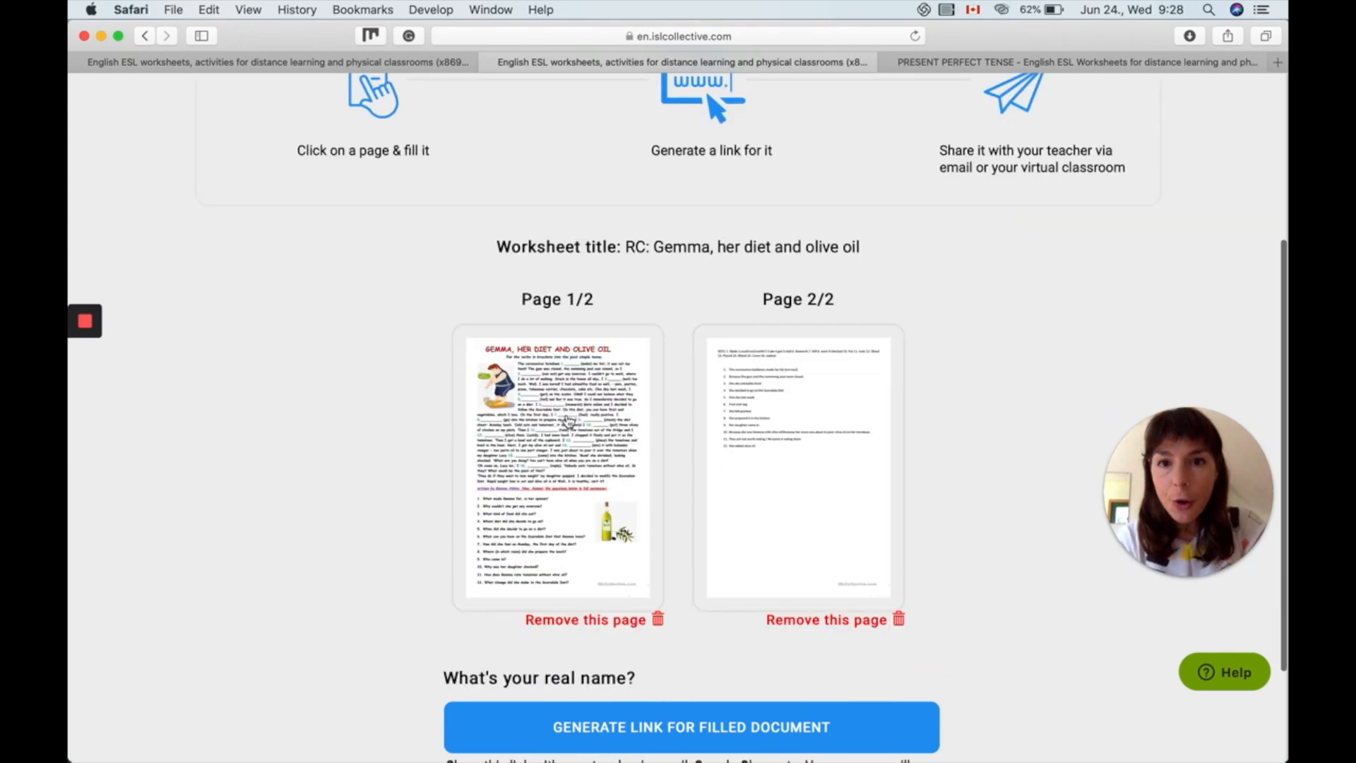
left_click(558, 467)
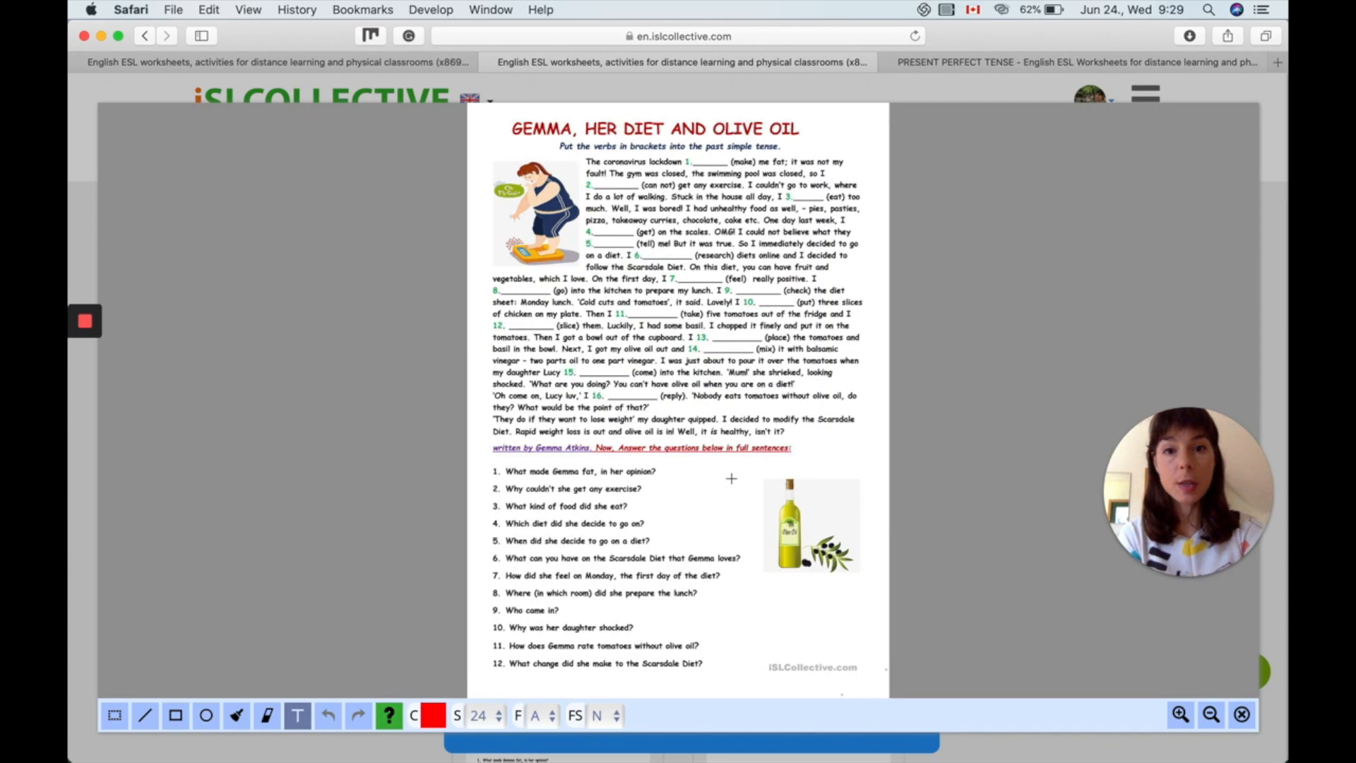
- Zoom in on the page and write 'has made' into blank 1
left_click(1179, 714)
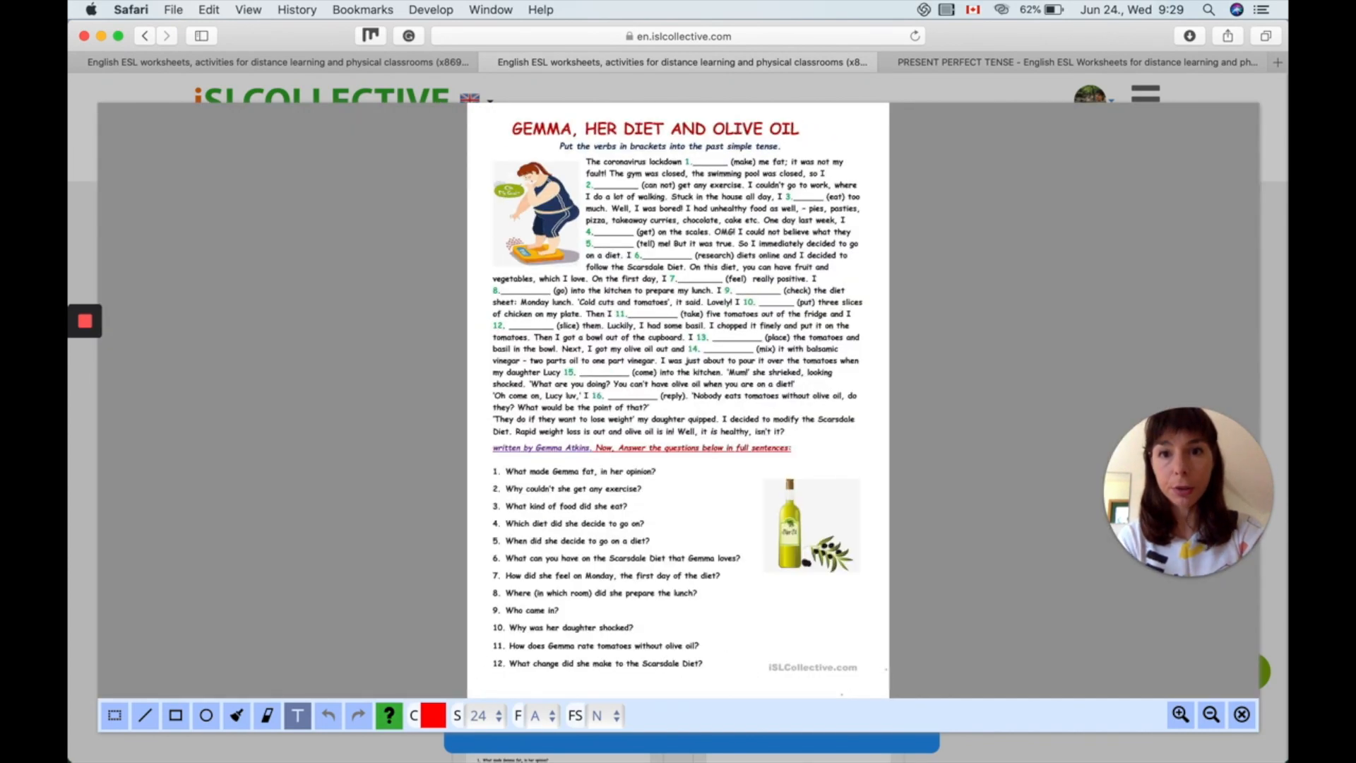
left_click(1179, 714)
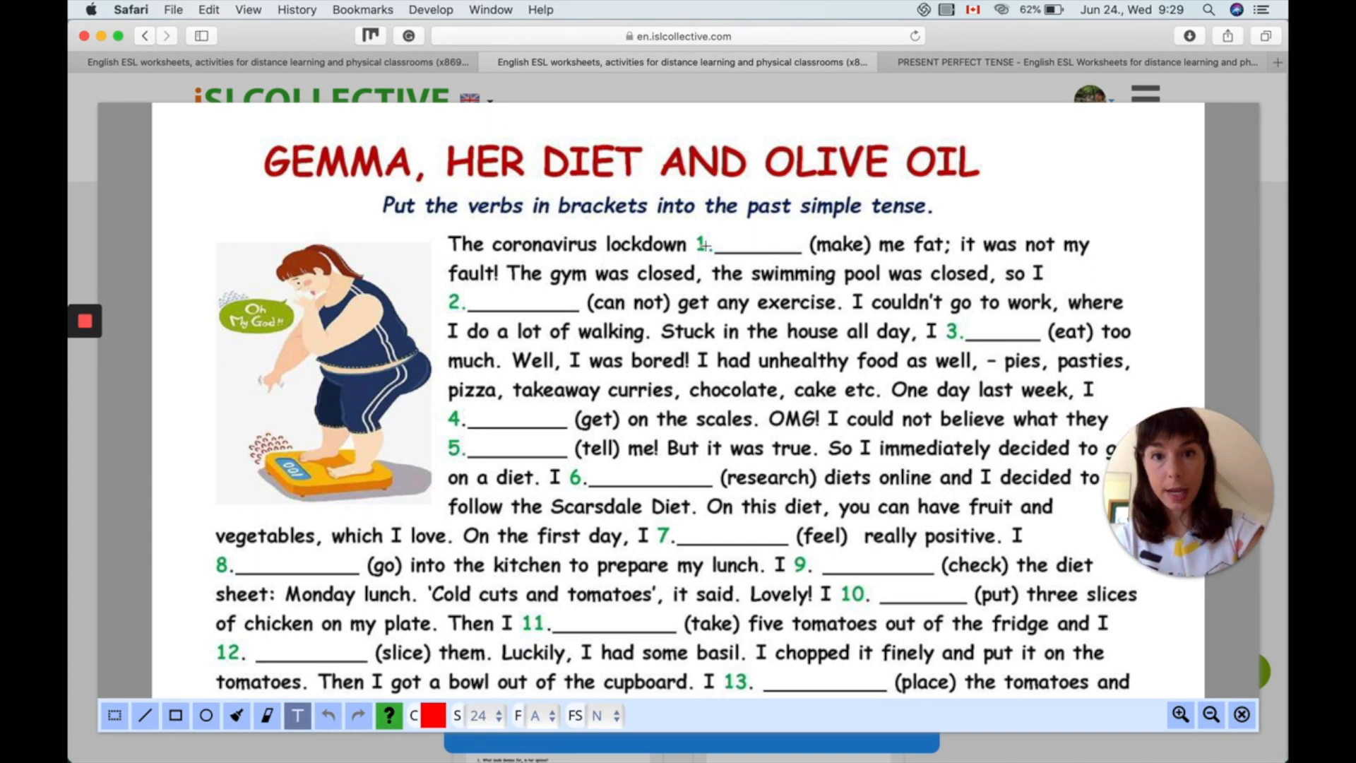
type("has made")
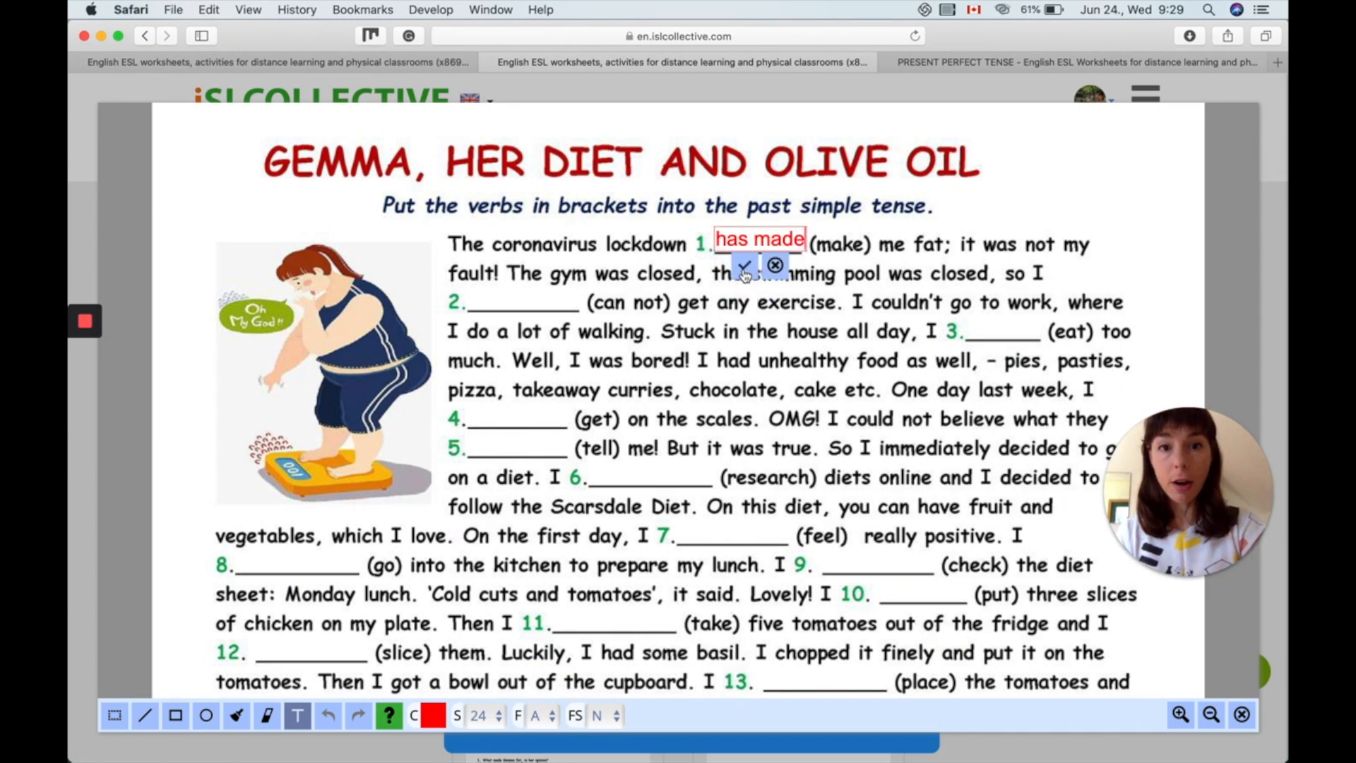
left_click(743, 265)
type("placed")
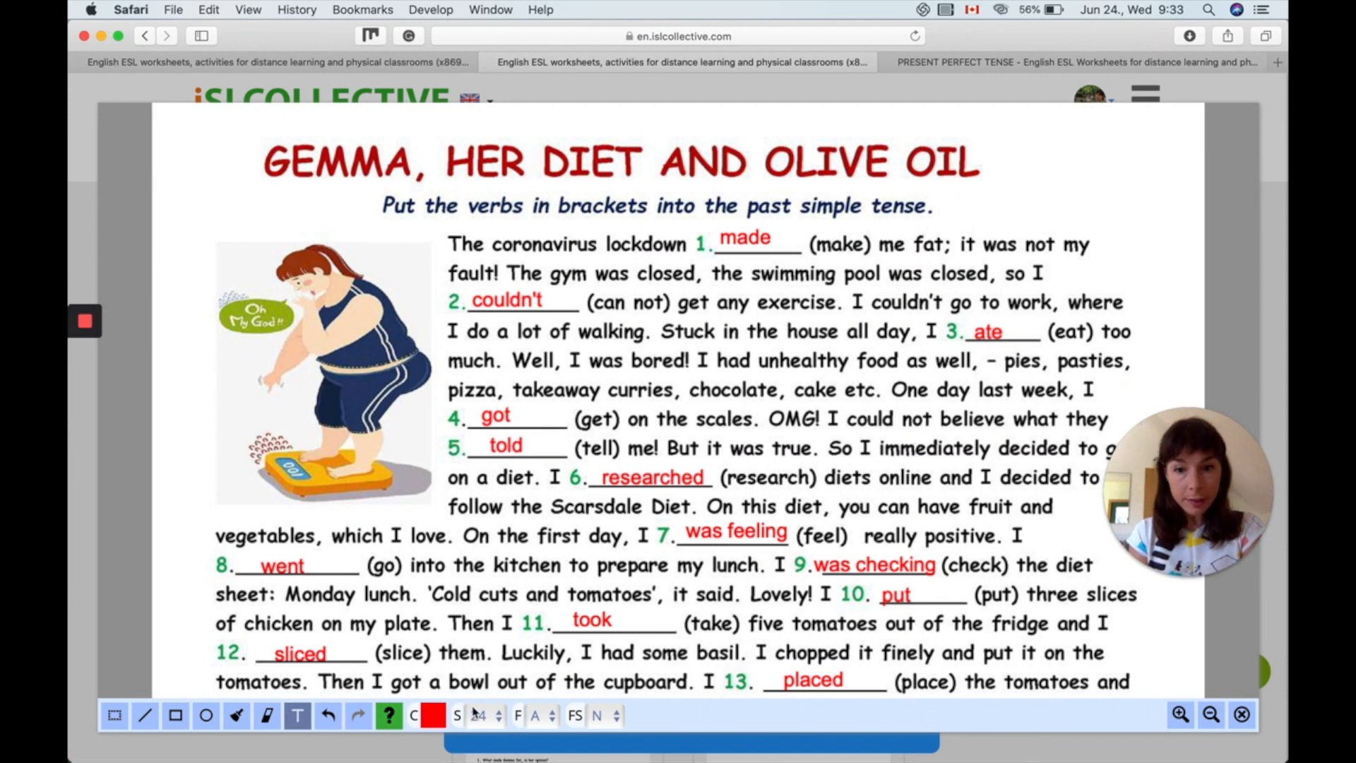
mouse_move(917, 725)
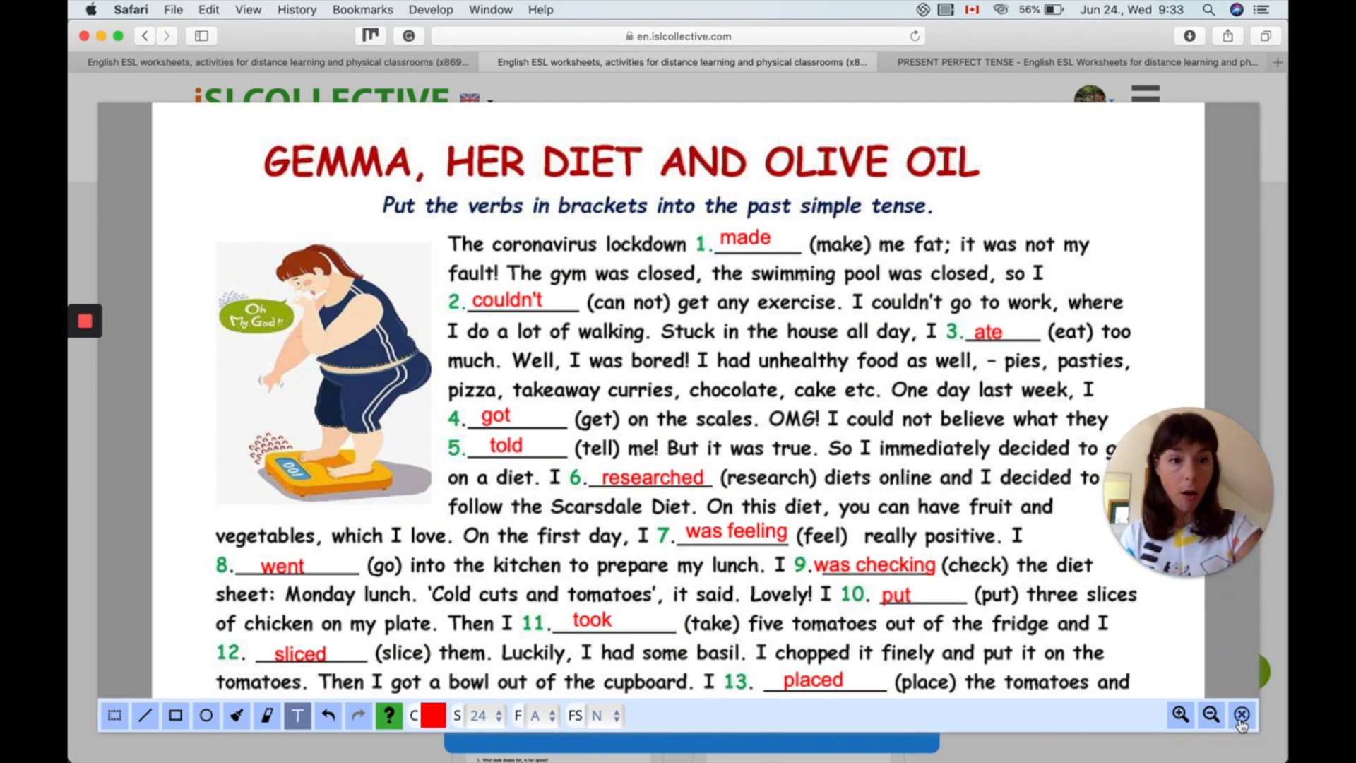
left_click(1241, 714)
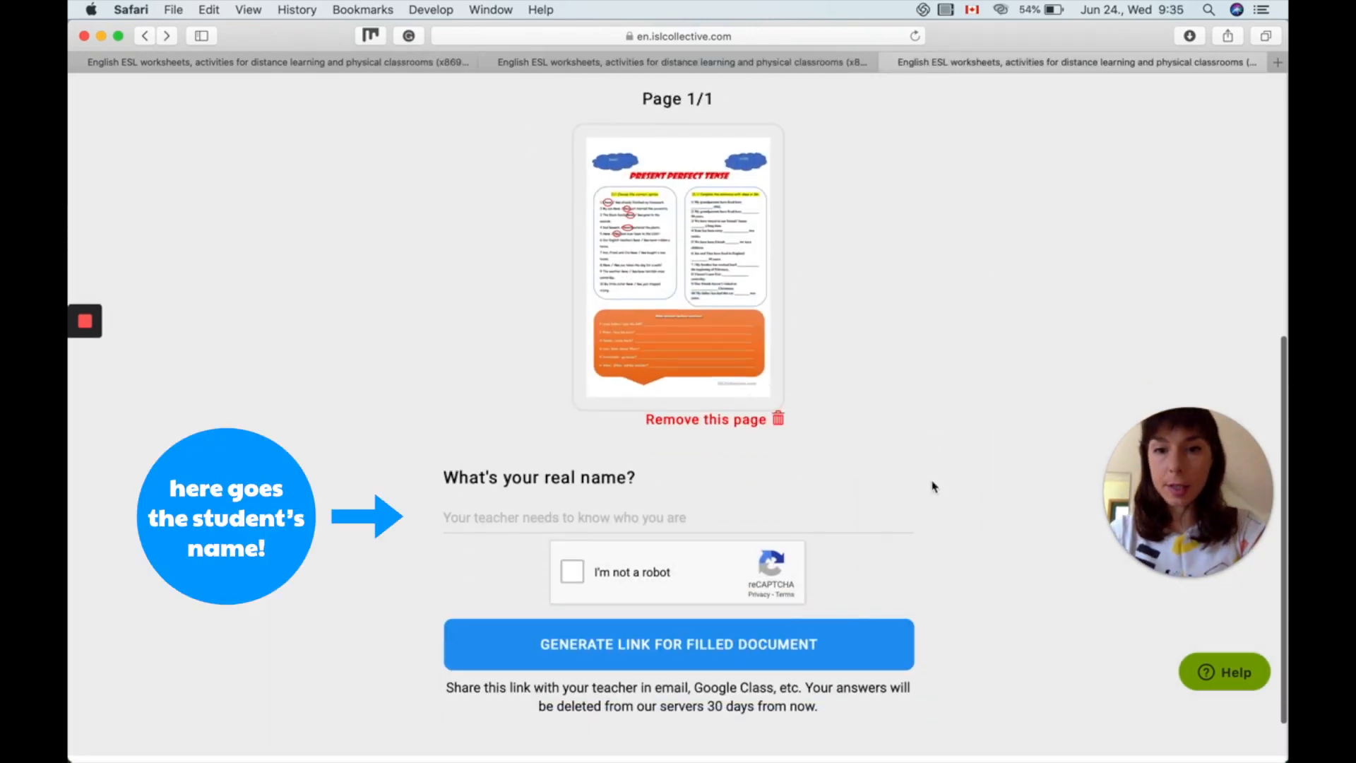
- Enter the name 'Jo', pass the robot check, and generate the filled-worksheet link
type("Jo")
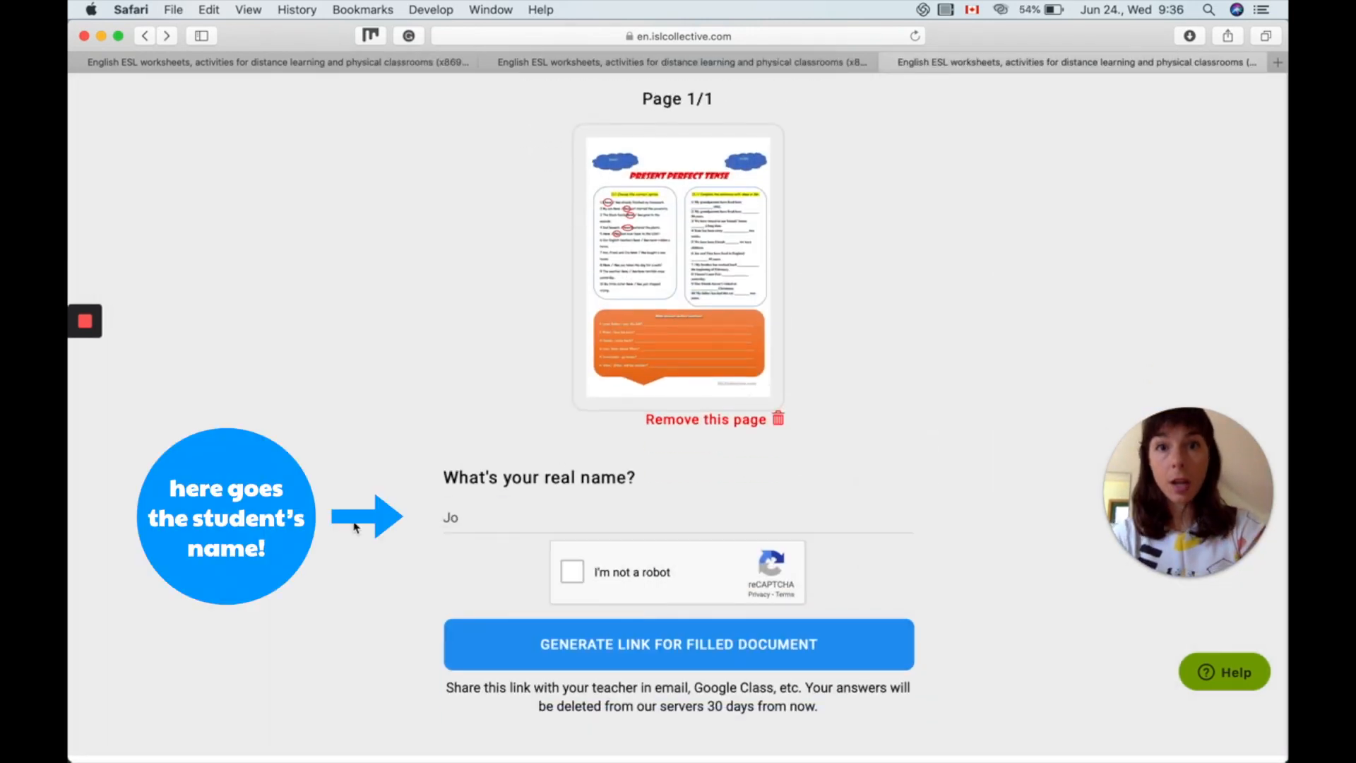
left_click(572, 571)
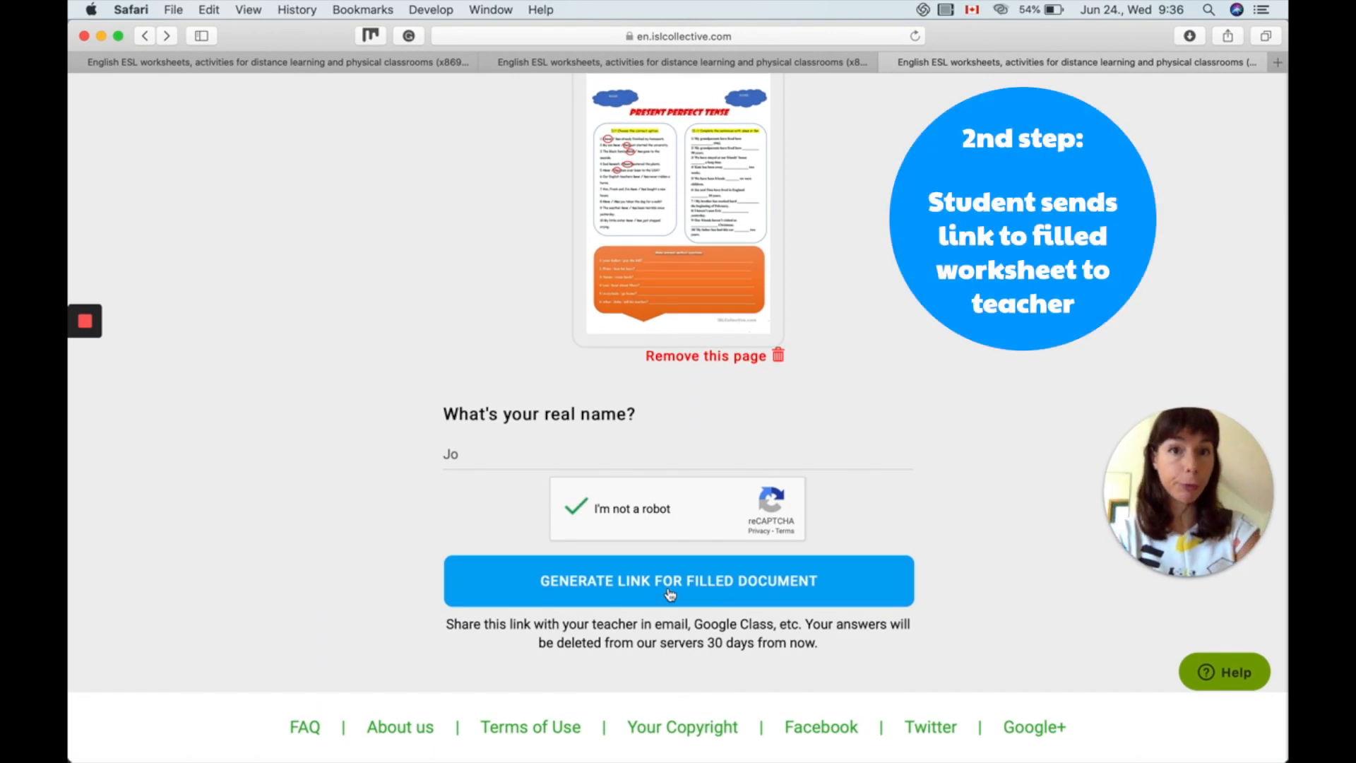
left_click(678, 580)
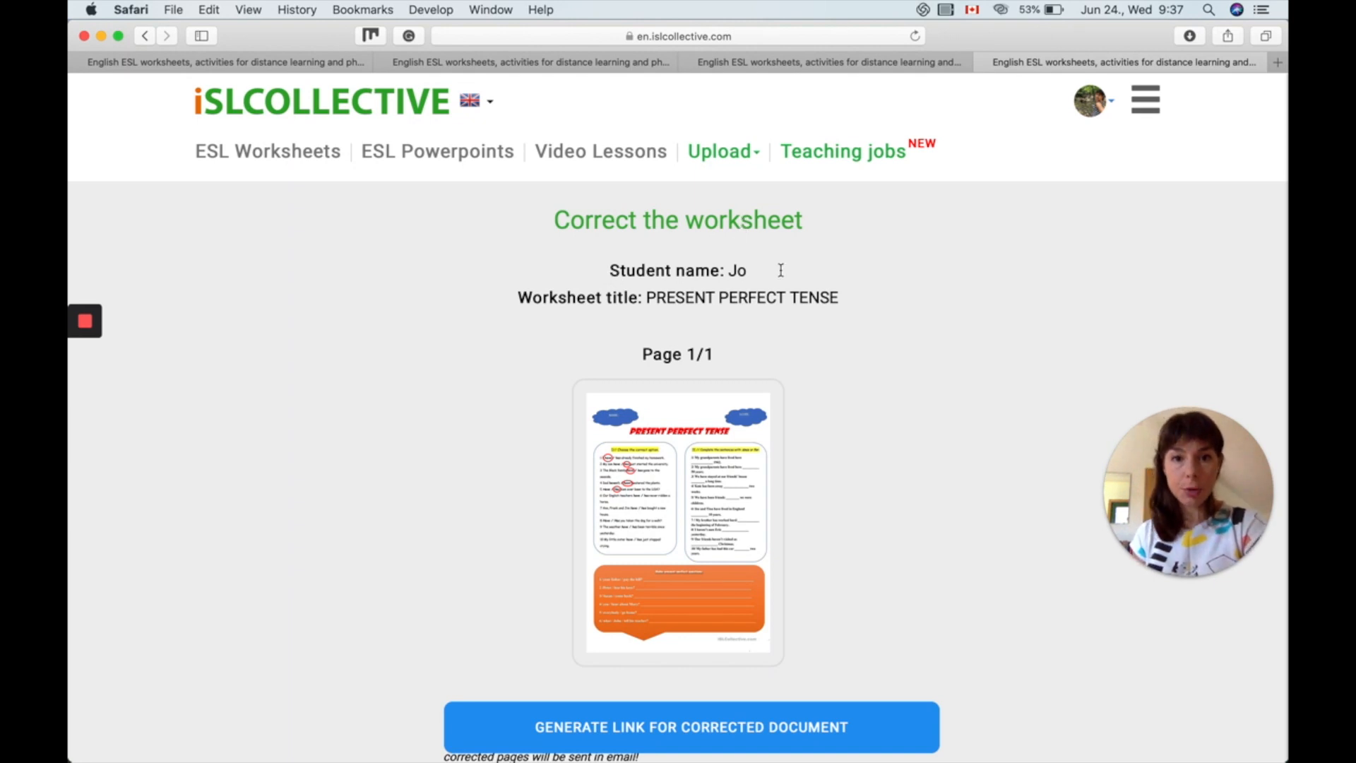
- Highlight the worksheet title and scroll down to the Generate link or send with e-mail section
left_click_drag(519, 297, 839, 297)
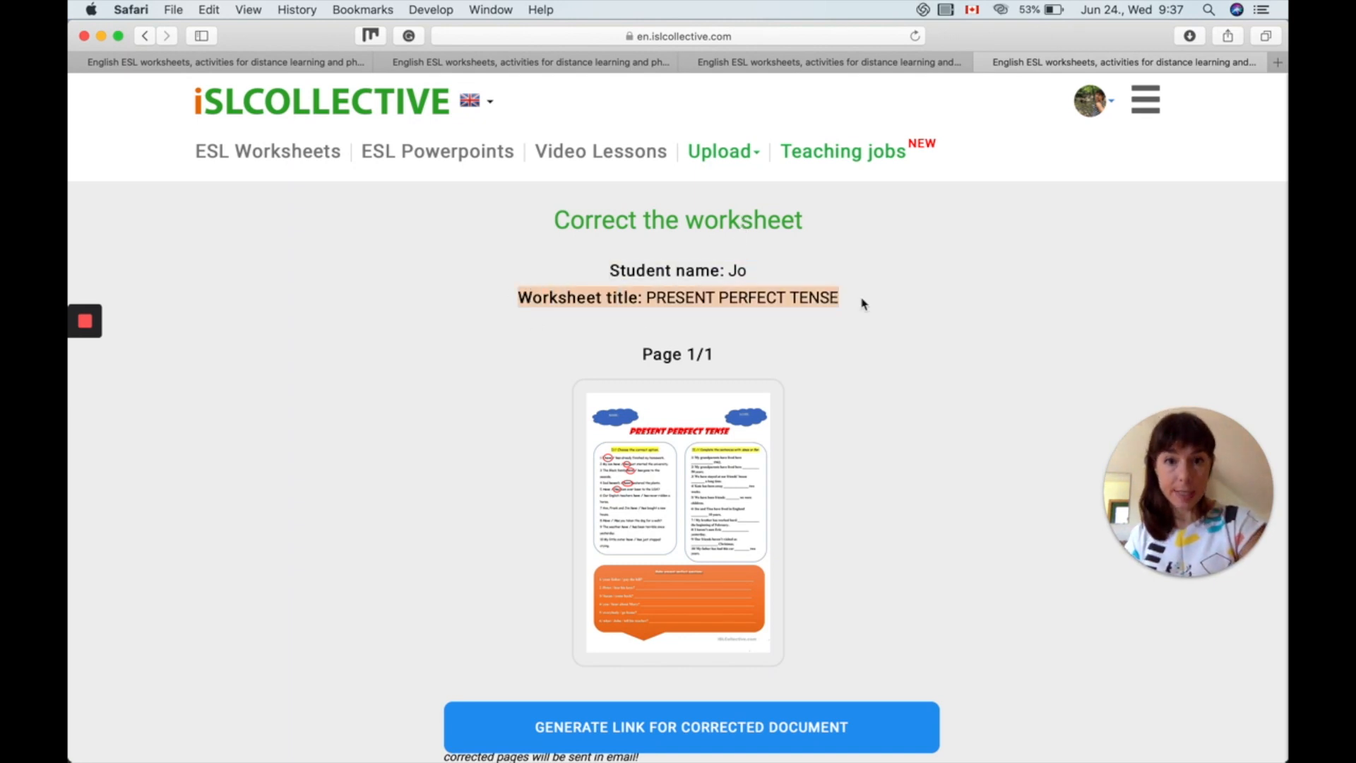
scroll("down", 3)
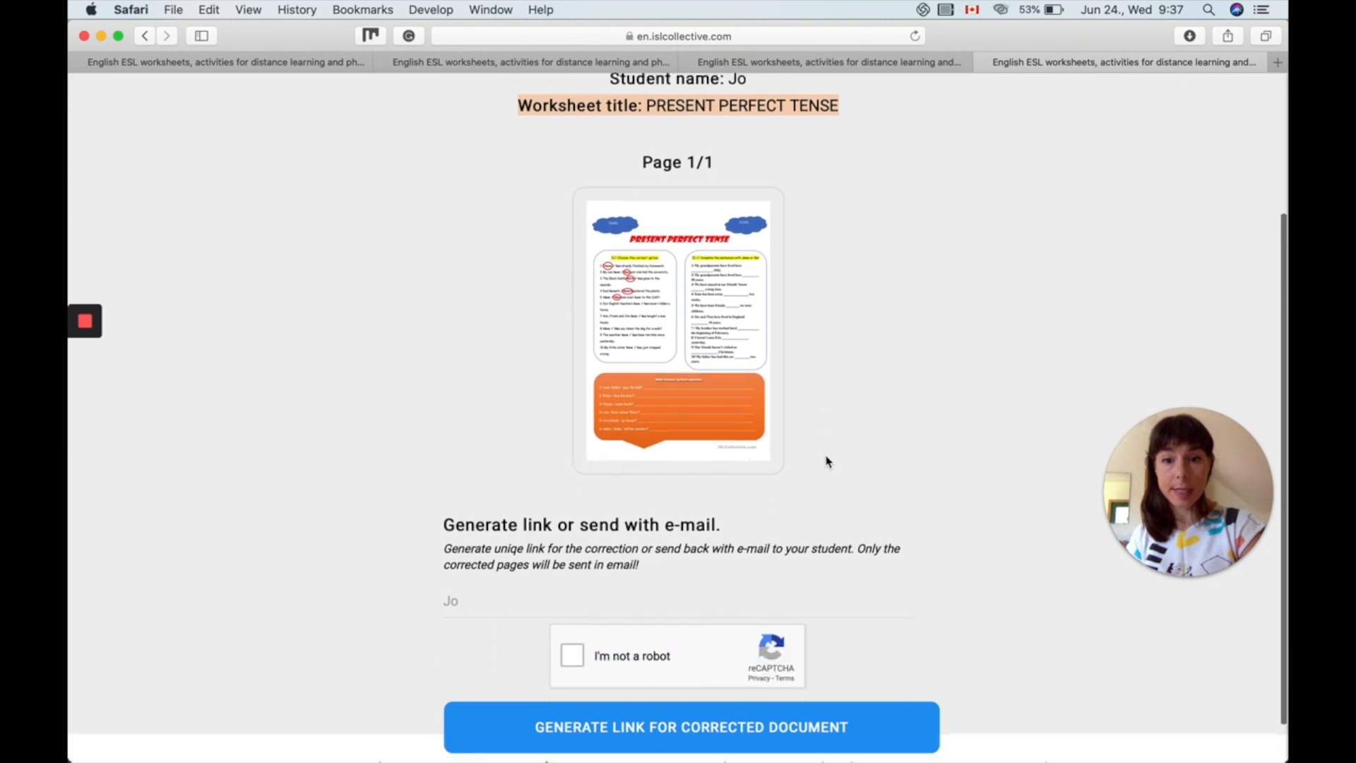
scroll("down", 3)
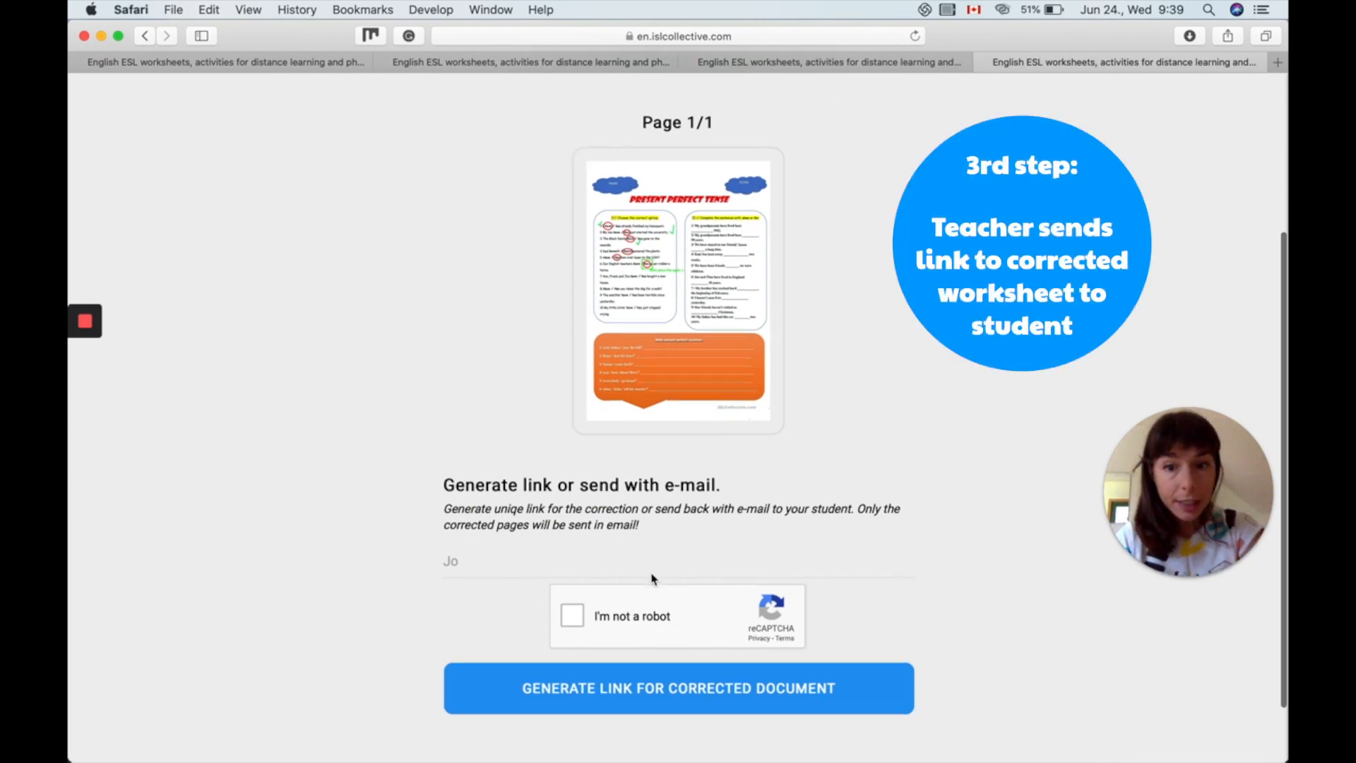
scroll("down", 3)
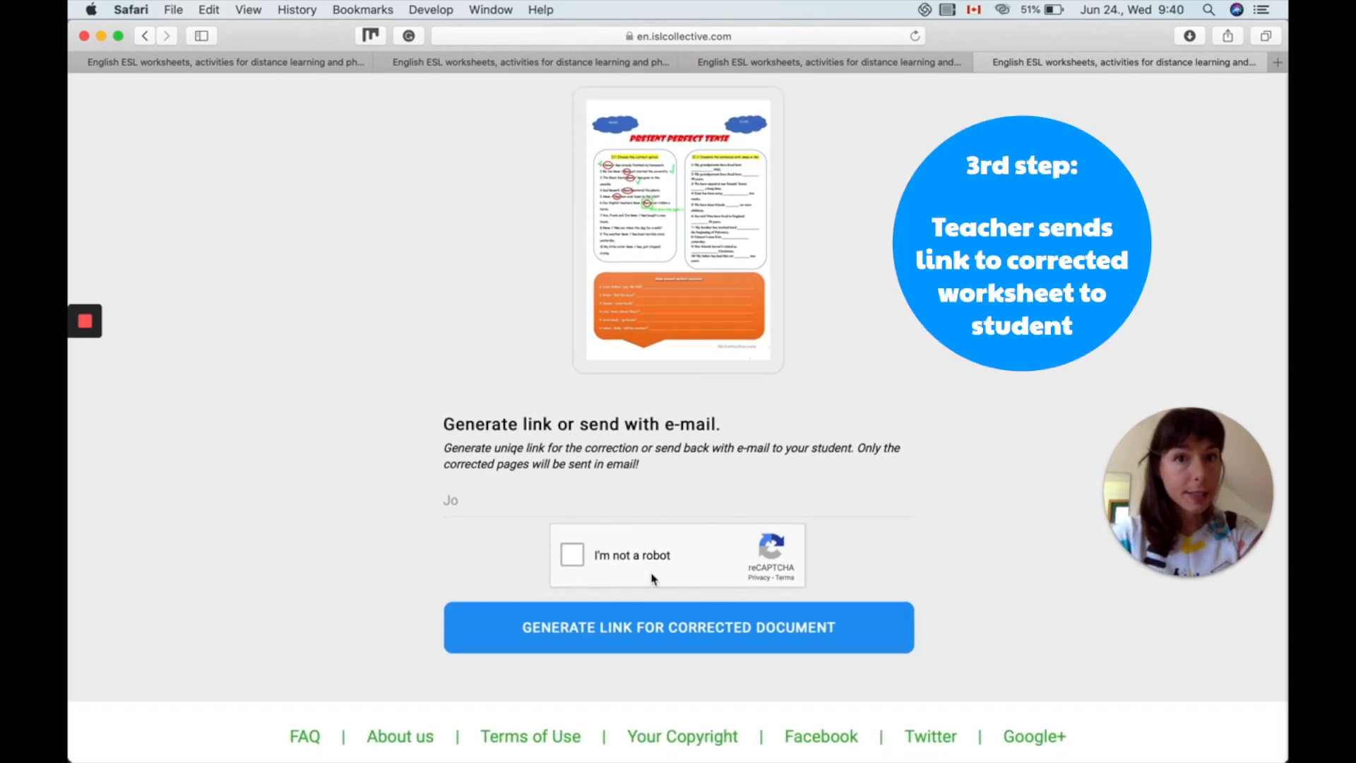